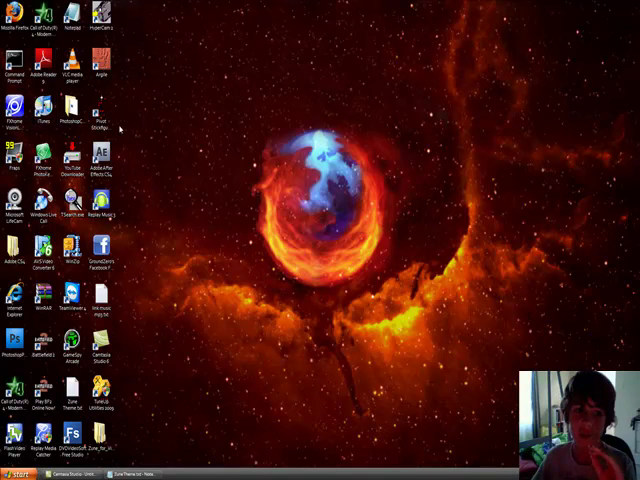
mouse_move(286, 166)
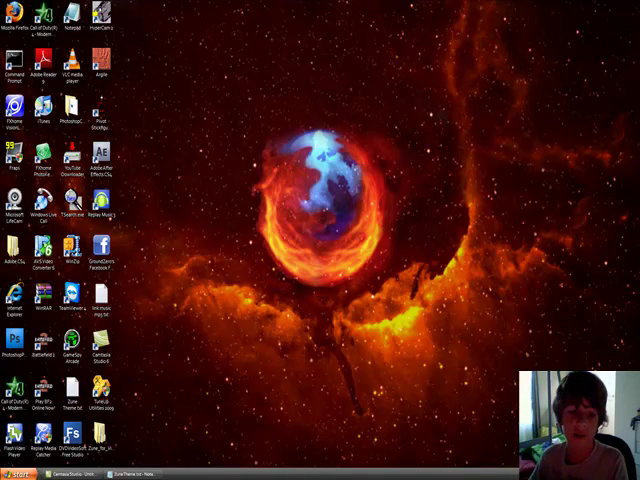
Bring up the Theme Bin 'Zune Theme for Vista' post in Firefox and scroll to its download link.
left_click(18, 472)
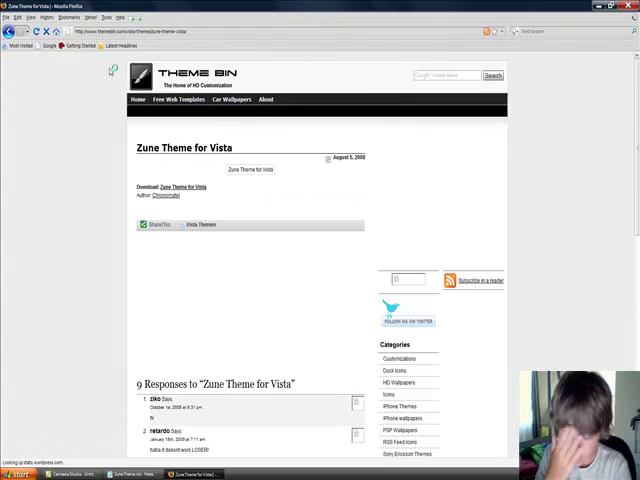
scroll("down", 3)
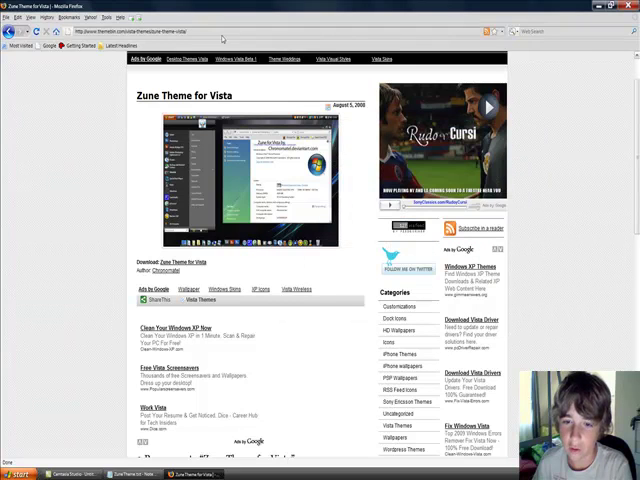
Save the 'Download Zune Theme for Vista' link target to disk via the link's context menu.
right_click(220, 38)
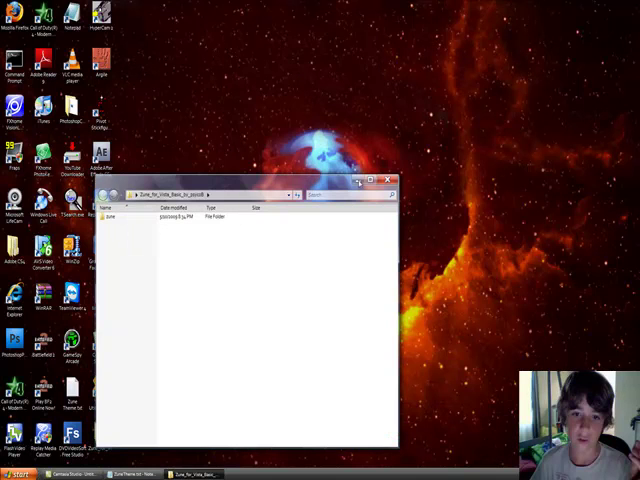
Select the Zune theme file inside the downloaded folder in Windows Explorer.
left_click(390, 180)
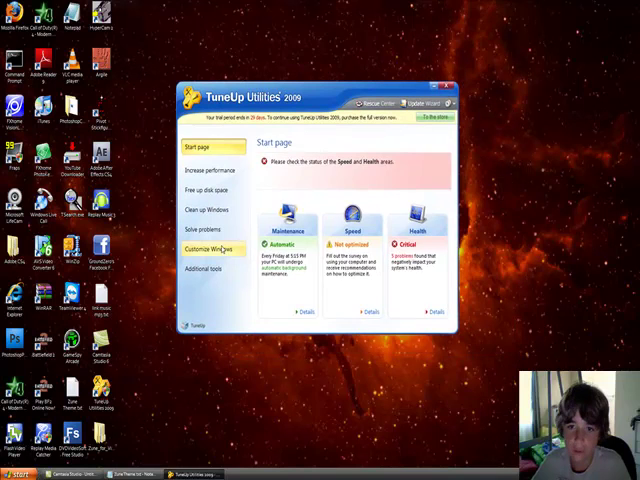
Launch TuneUp Styler from the Customize Windows area of the Start page.
left_click(204, 250)
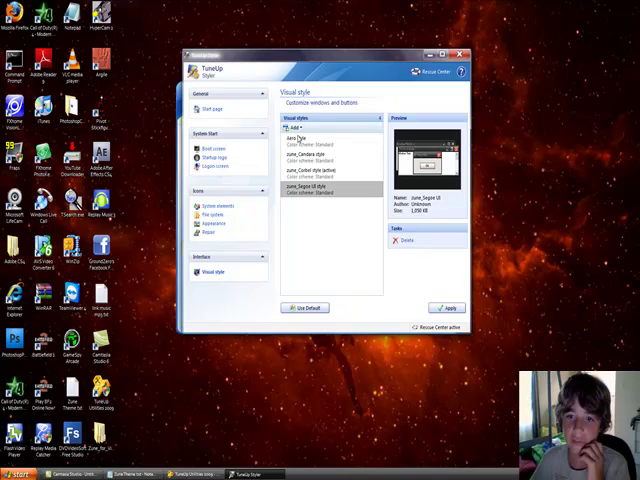
Start adding a new visual style from a file on the Visual Style page.
left_click(296, 128)
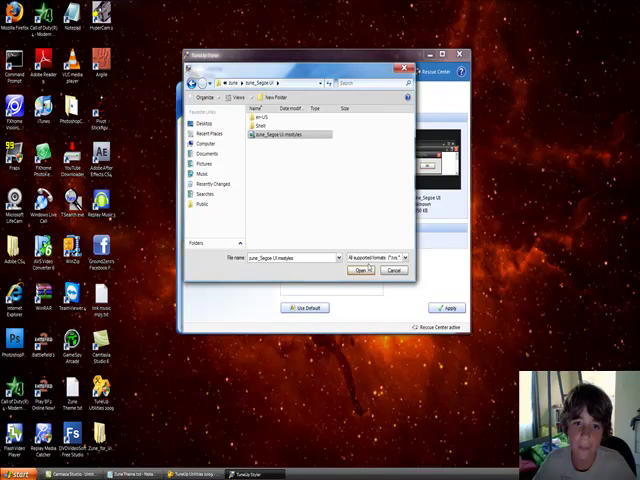
Load the downloaded Zune .msstyles file into the visual style list.
left_click(360, 270)
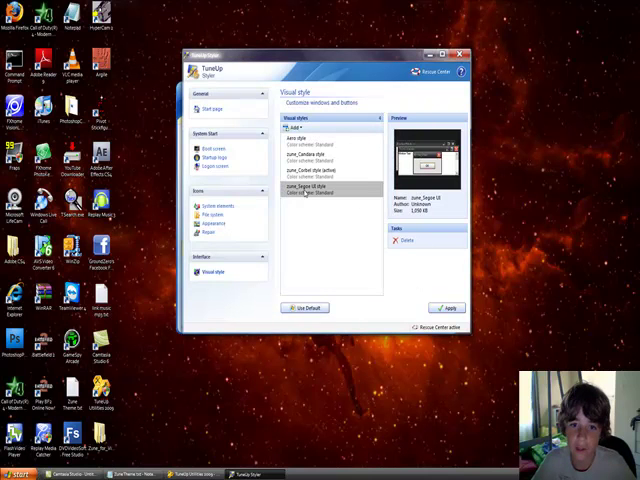
Apply the newly listed Zune visual style to Windows.
left_click(446, 308)
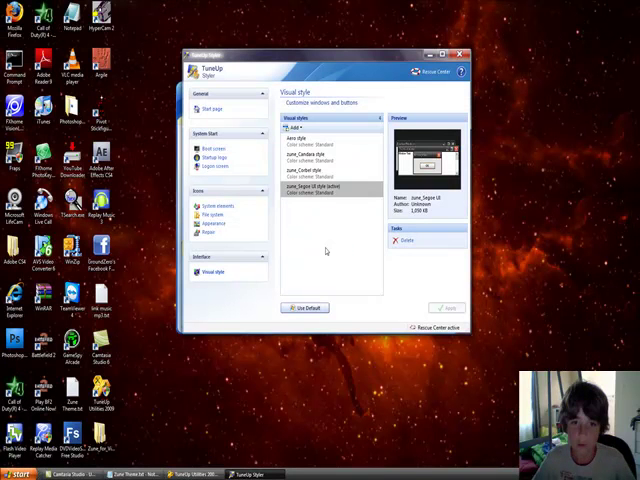
mouse_move(292, 214)
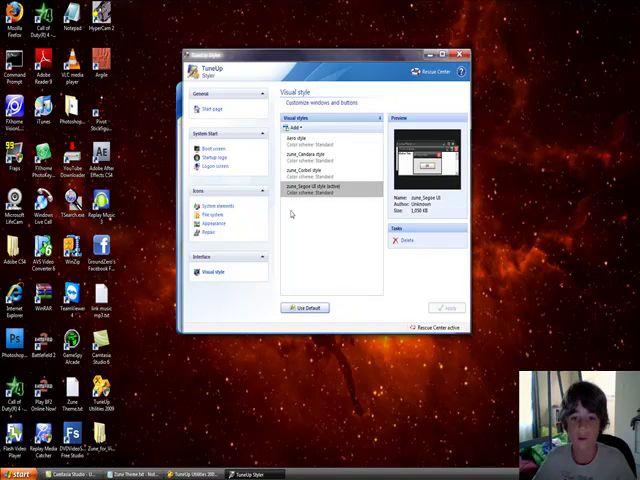
mouse_move(232, 348)
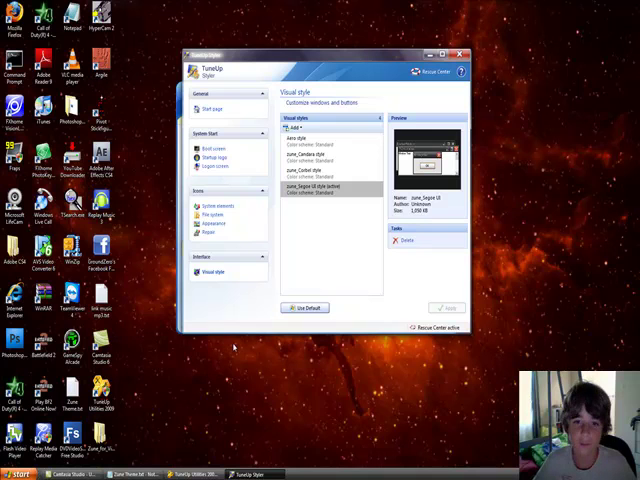
mouse_move(234, 228)
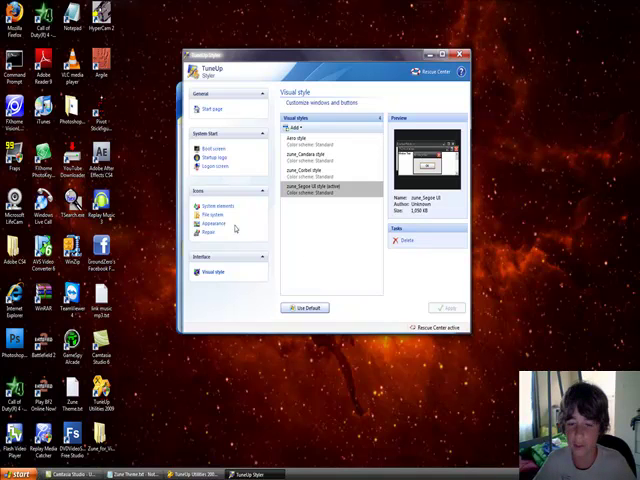